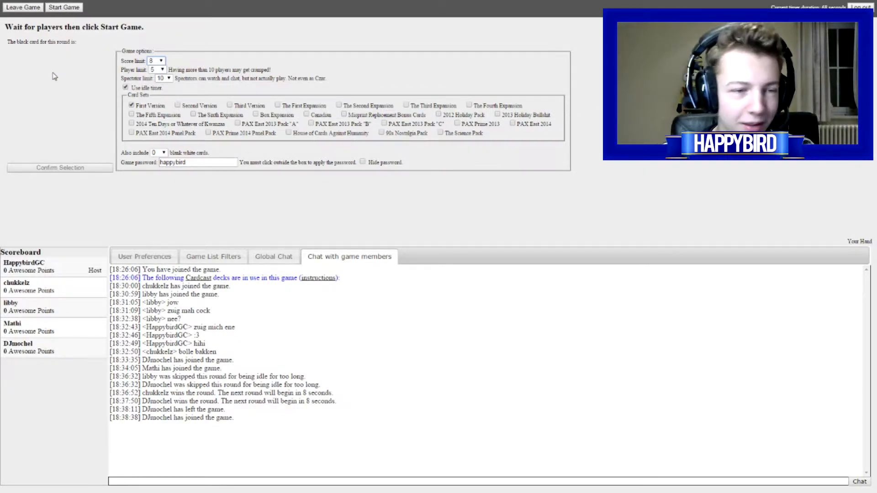
Go full screen, start the game, and pick the winning white card for the billionaire-statue prompt
key("f11")
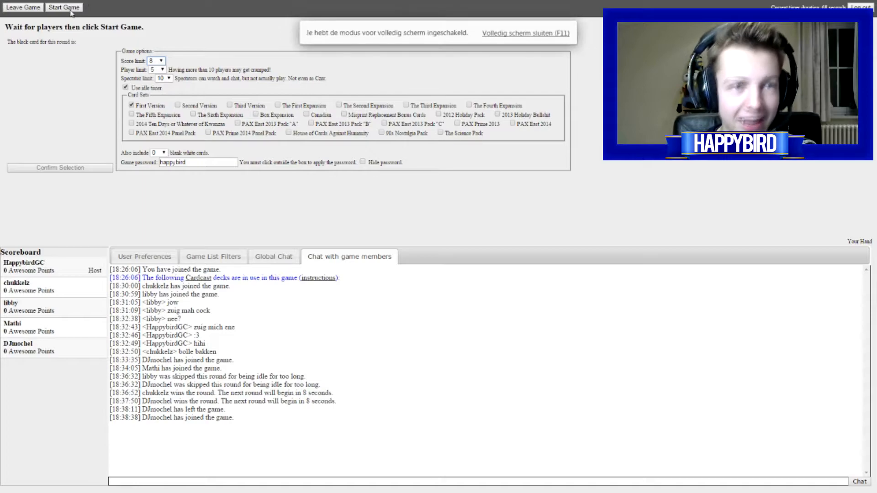
left_click(63, 6)
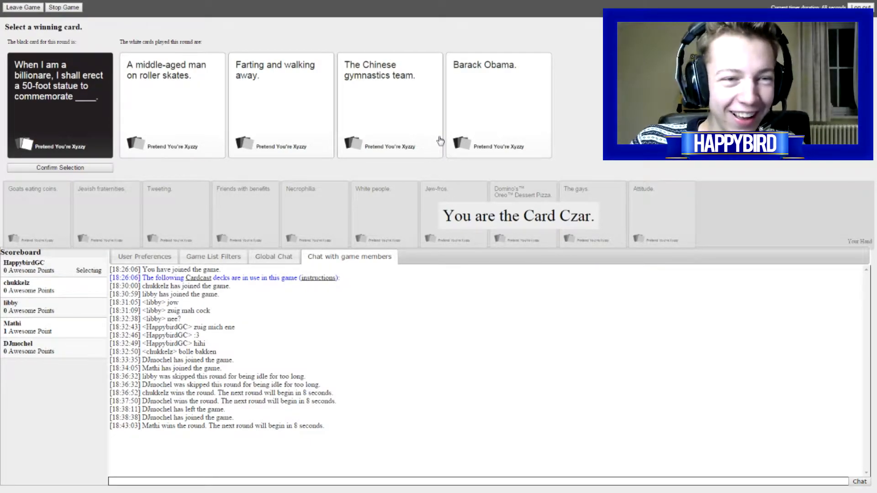
mouse_move(522, 104)
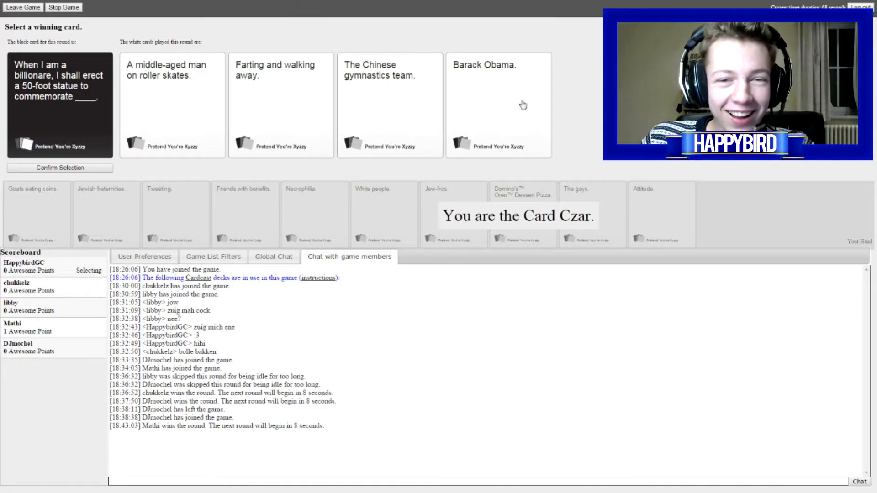
mouse_move(206, 218)
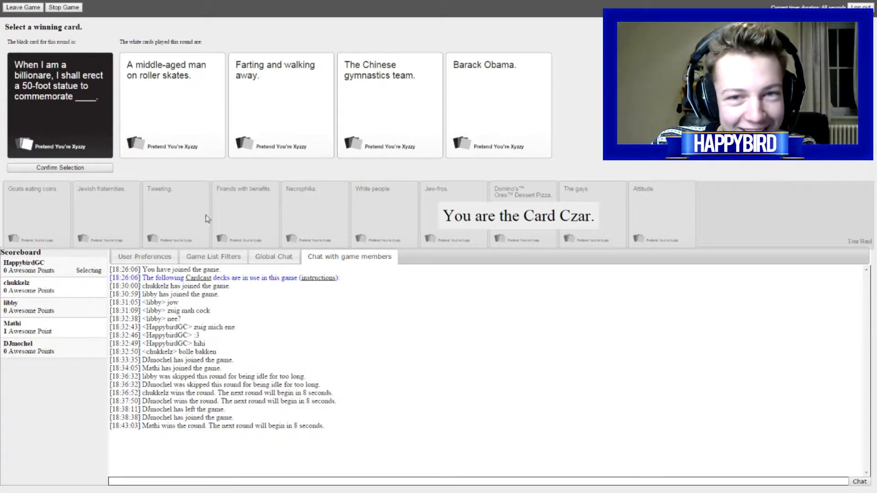
left_click(497, 104)
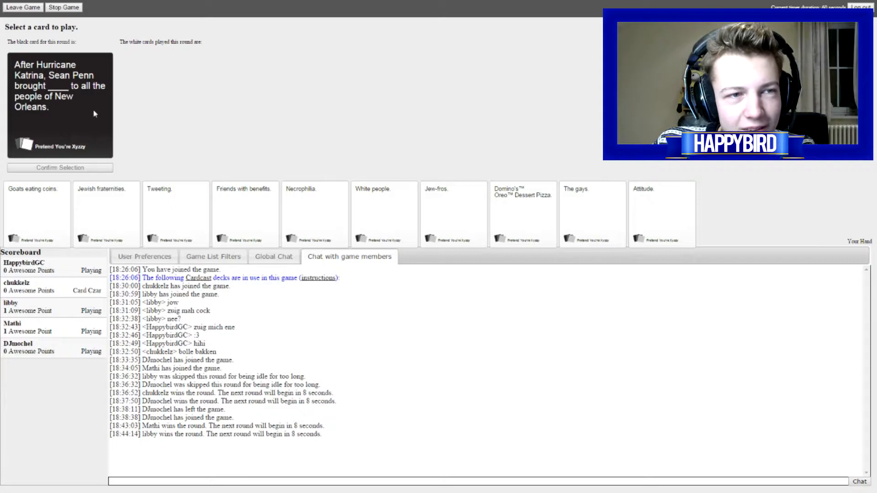
mouse_move(39, 146)
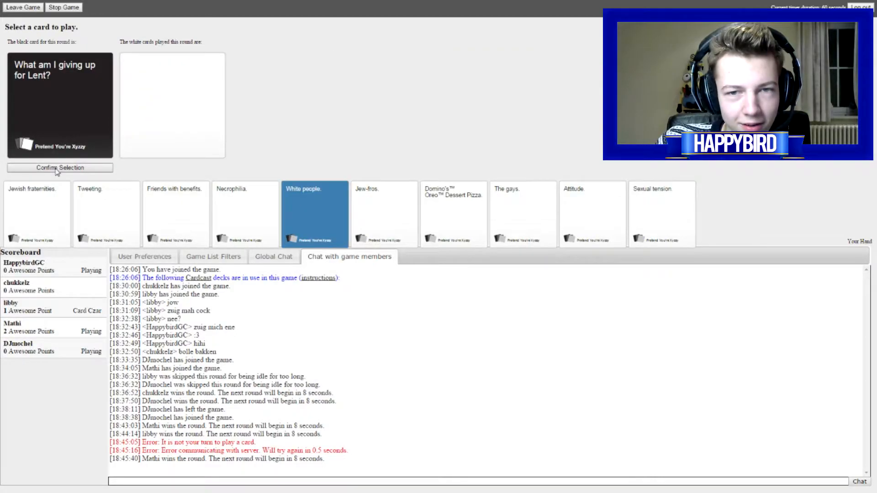
Confirm Sexual tension as the Lent answer and see chukkelz take the round
left_click(59, 167)
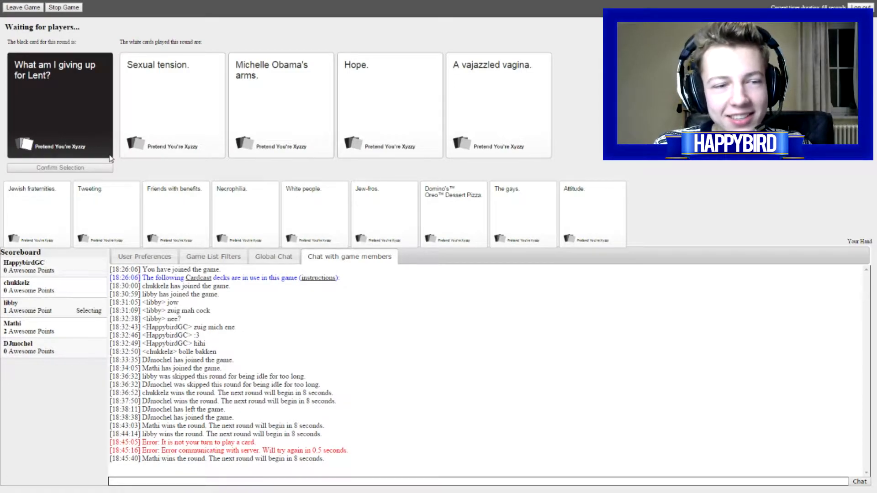
left_click(499, 105)
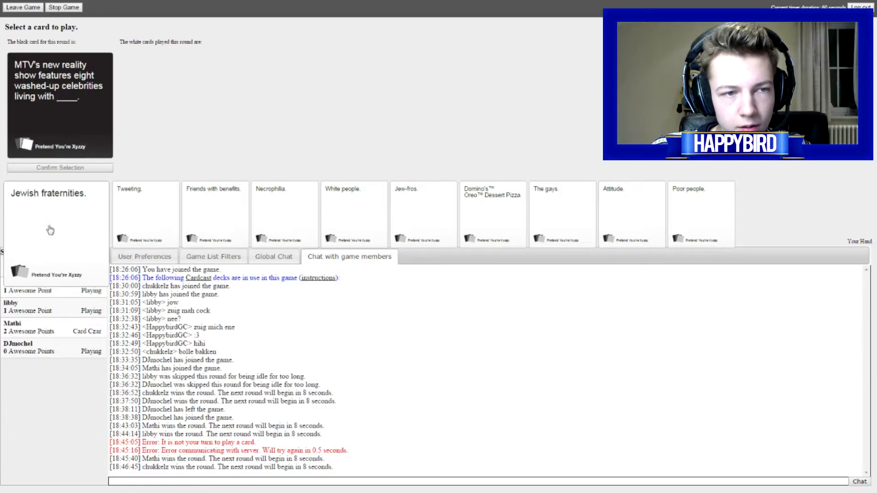
Play Jewish fraternities for the MTV reality-show prompt, then highlight A micropenis for the anti-drug card
left_click(50, 216)
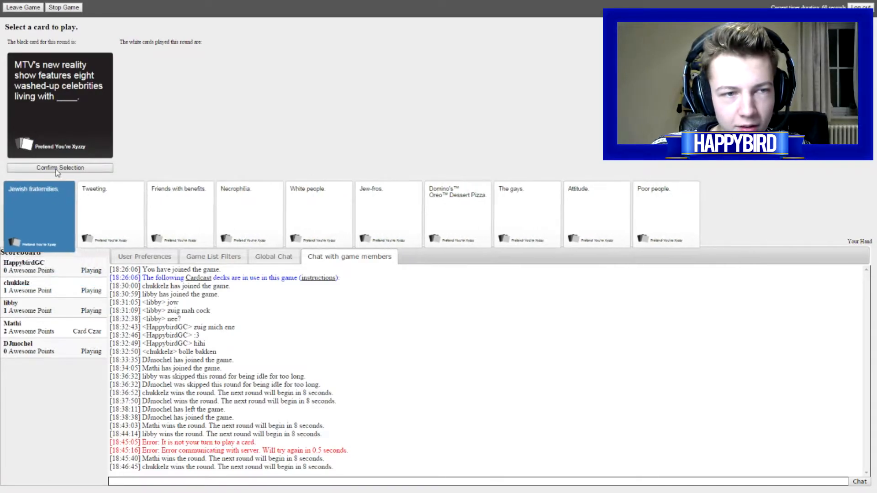
left_click(61, 168)
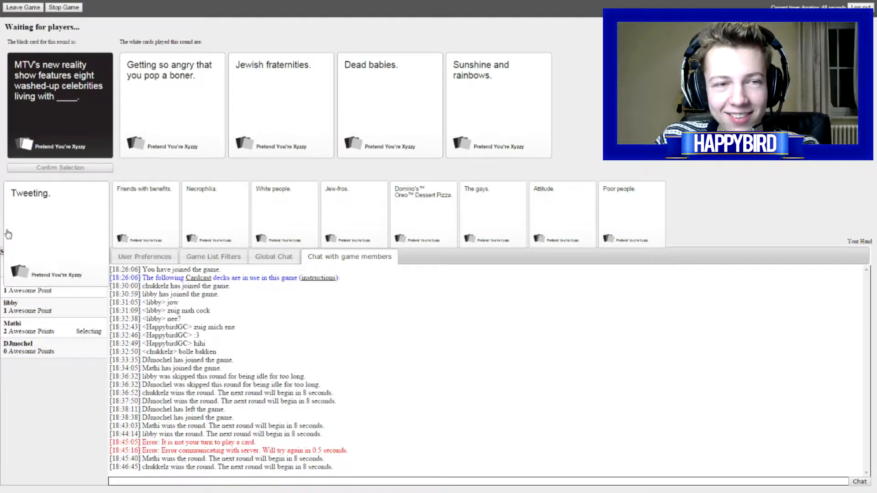
left_click(173, 105)
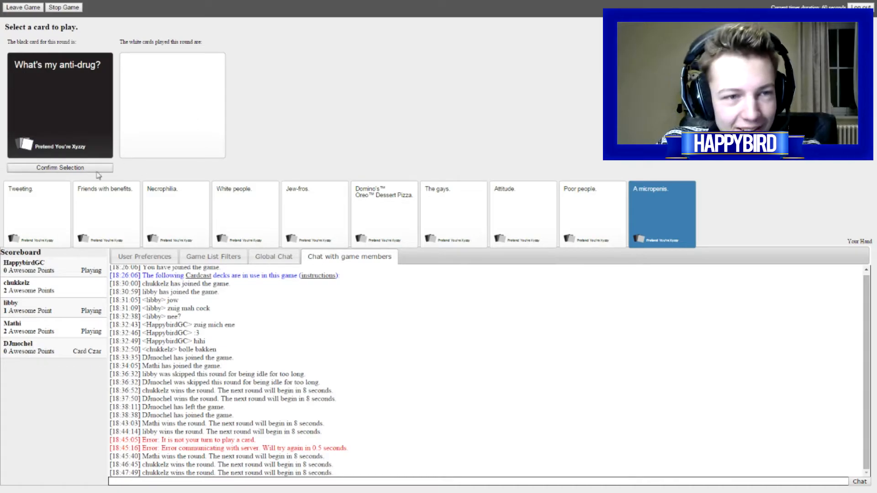
Confirm A micropenis for the anti-drug prompt, then award the Happy Meal toy round as Card Czar
left_click(59, 168)
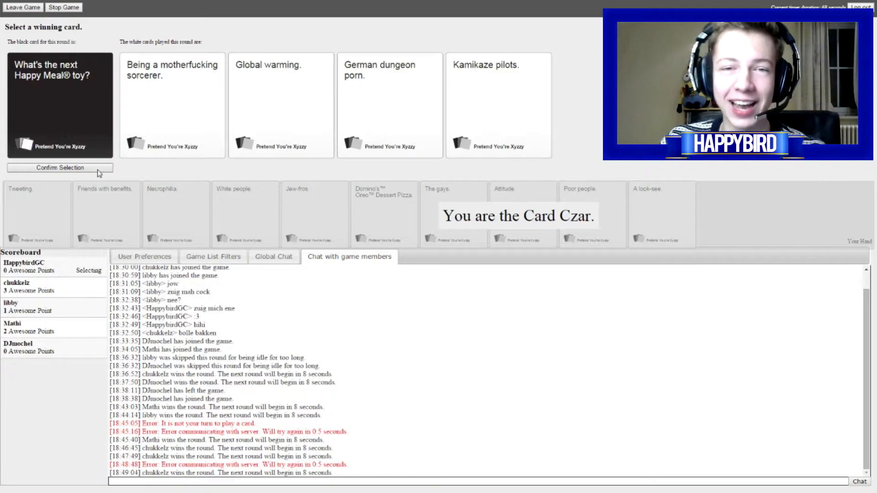
left_click(390, 105)
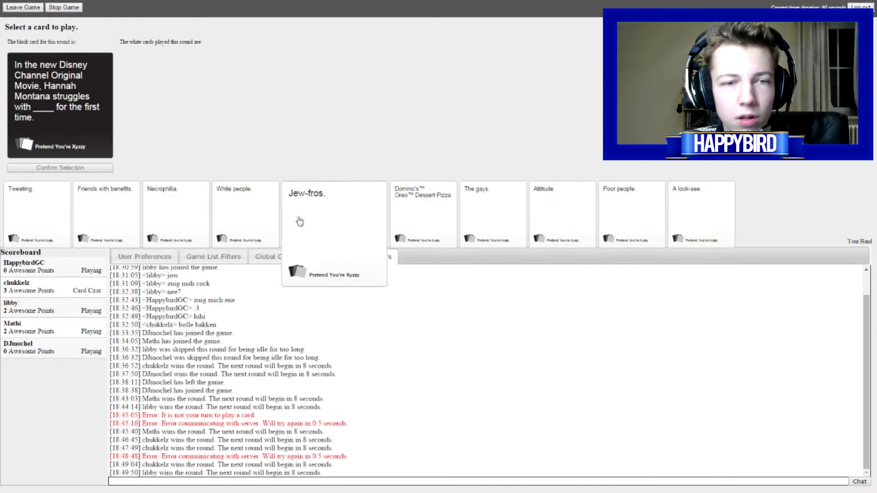
Play White people for the Hannah Montana prompt and earn a first Awesome Point
left_click(245, 214)
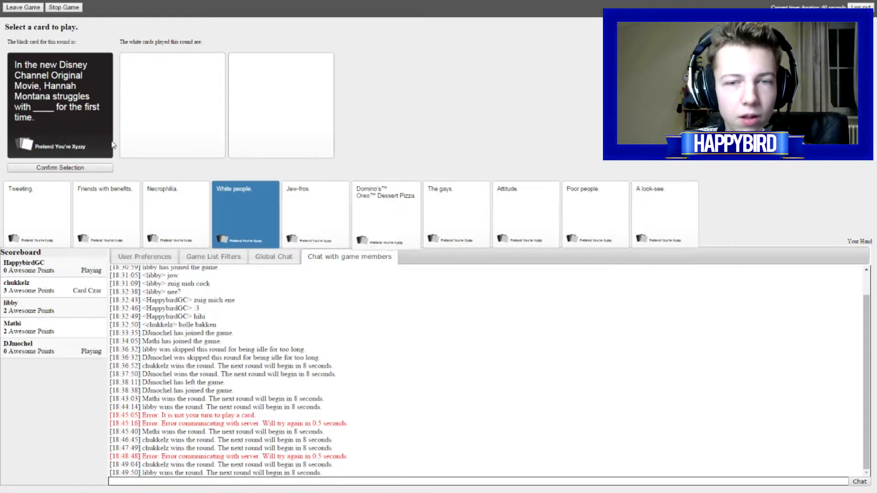
left_click(59, 167)
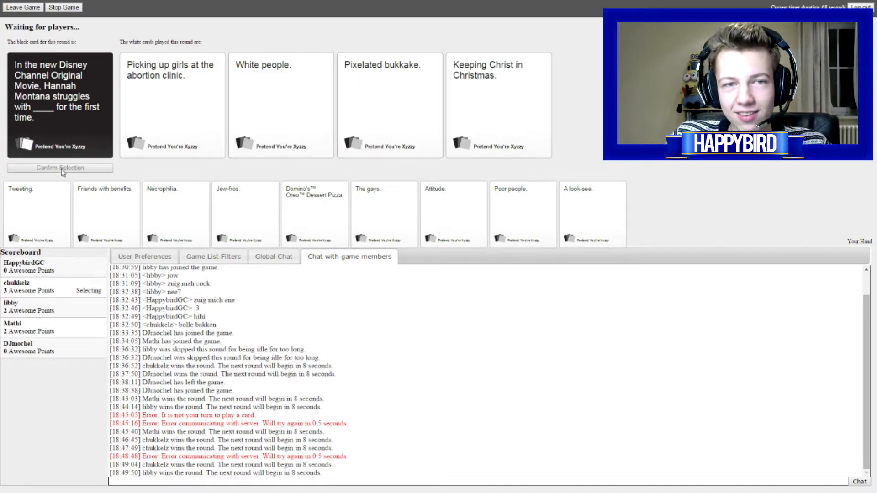
left_click(280, 105)
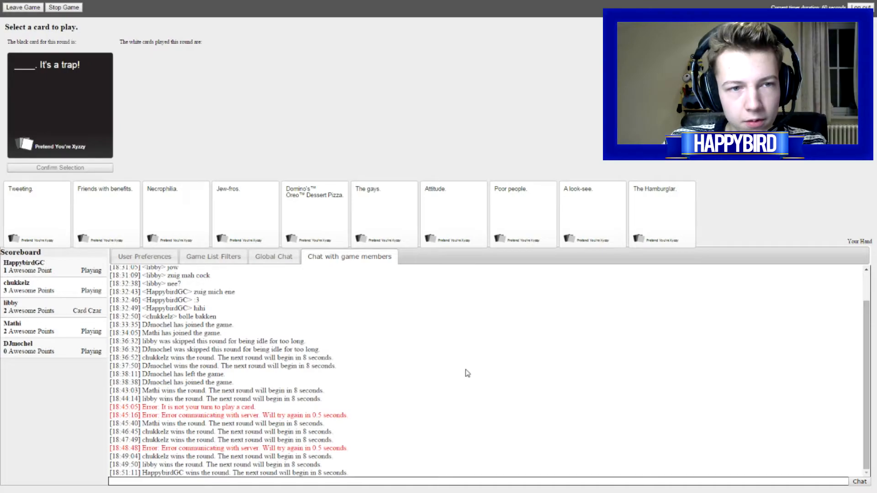
Play Friends with benefits for the It's a trap prompt and win a second Awesome Point
left_click(106, 214)
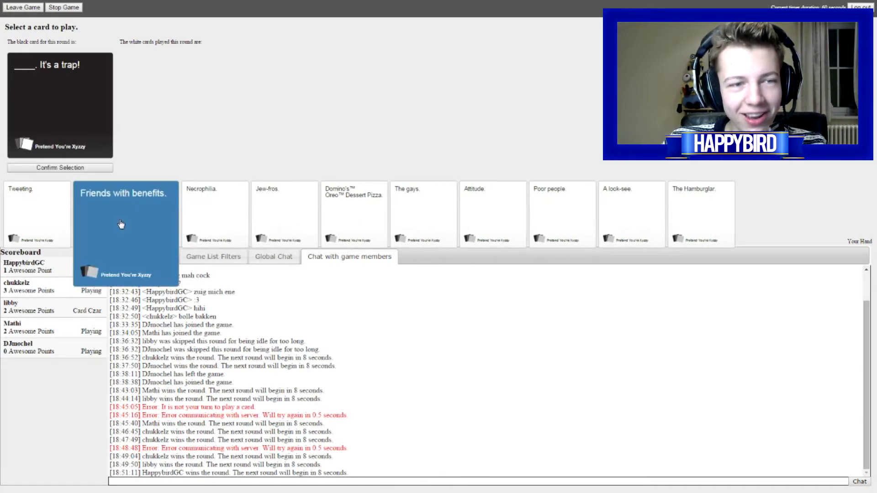
left_click(125, 193)
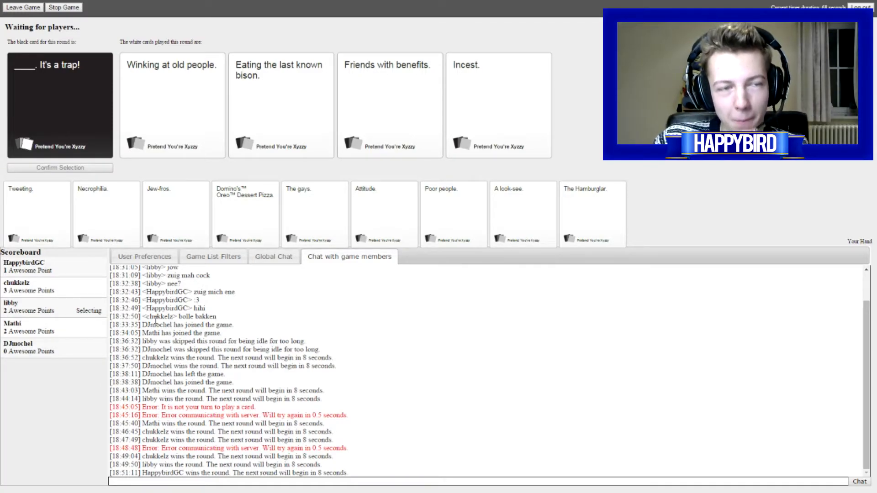
left_click(390, 105)
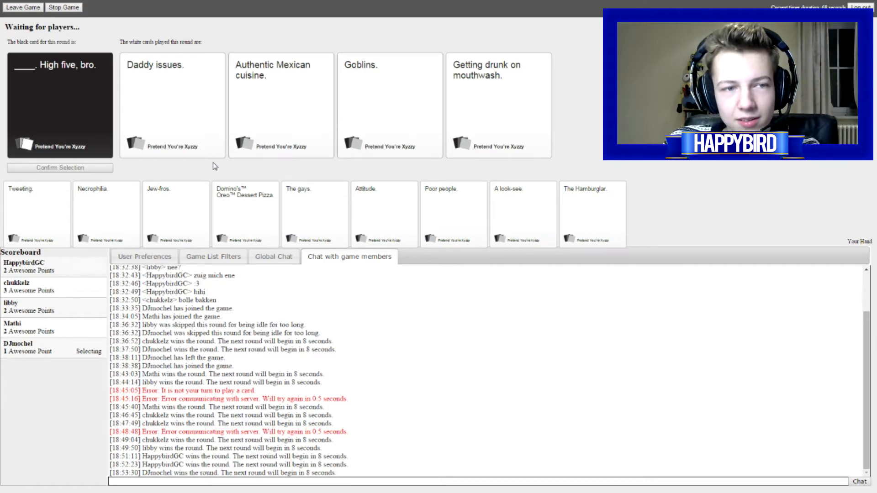
Select a white card for the High five, bro prompt, which Mathi wins
left_click(171, 105)
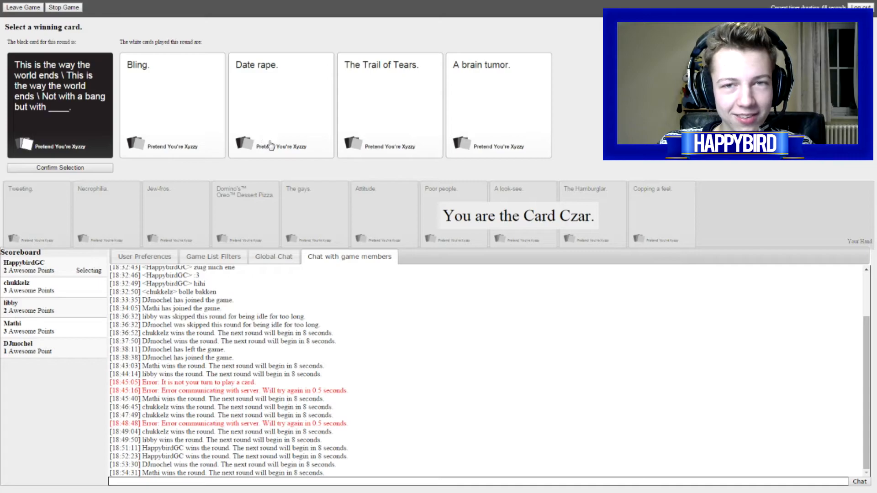
As Card Czar, award the world-ends round to Date rape, giving Mathi the point
left_click(497, 105)
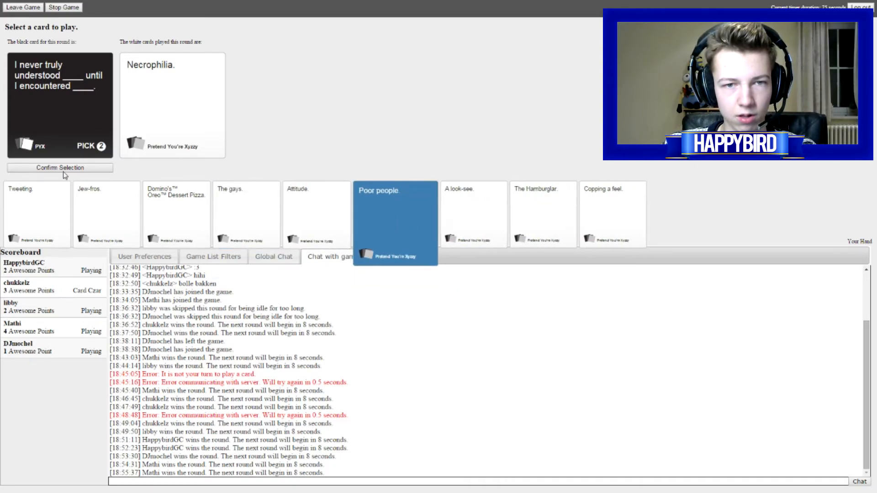
Submit Necrophilia and Poor people for the pick-two prompt and win, reaching 3 Awesome Points
left_click(59, 167)
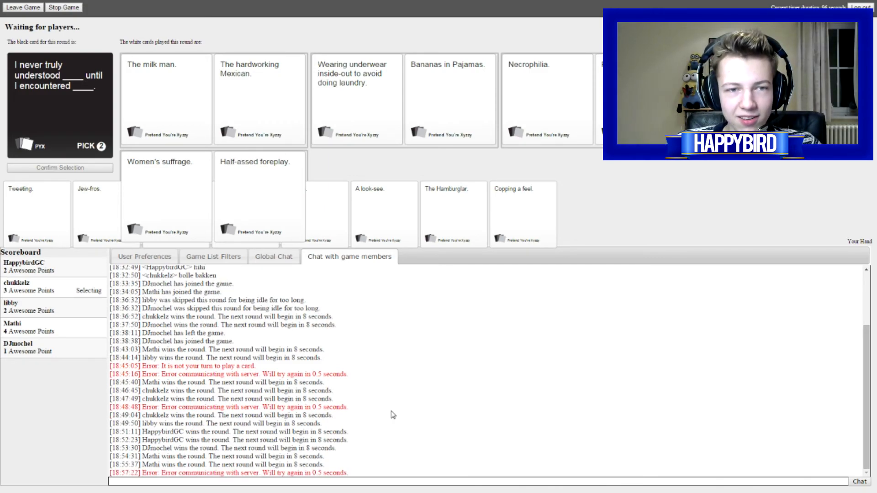
left_click(547, 100)
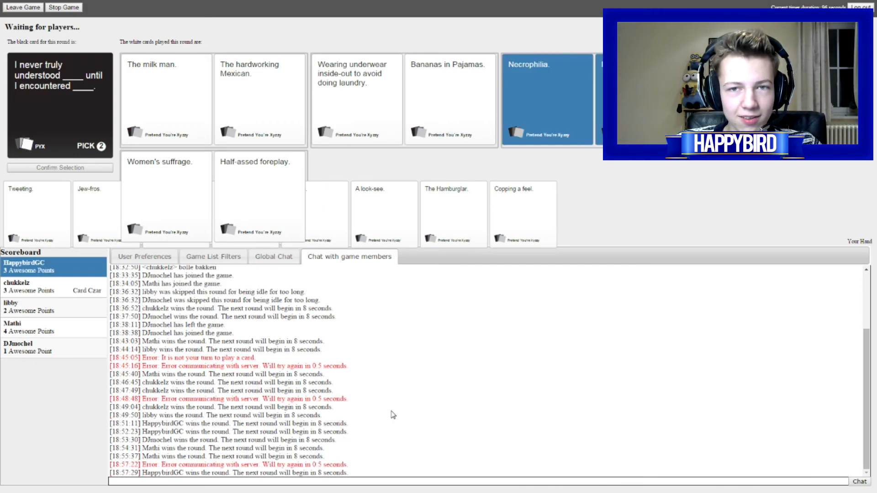